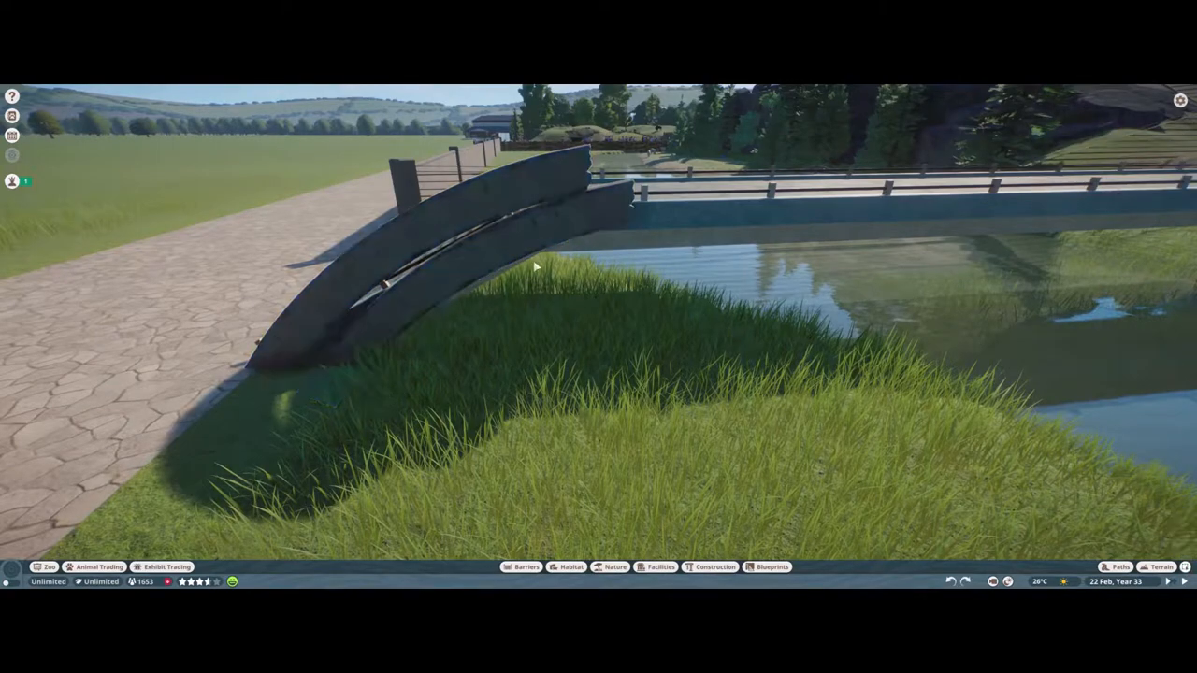
Step: Search the Construction pieces for 'curve' to find the curved wooden beam
click(714, 567)
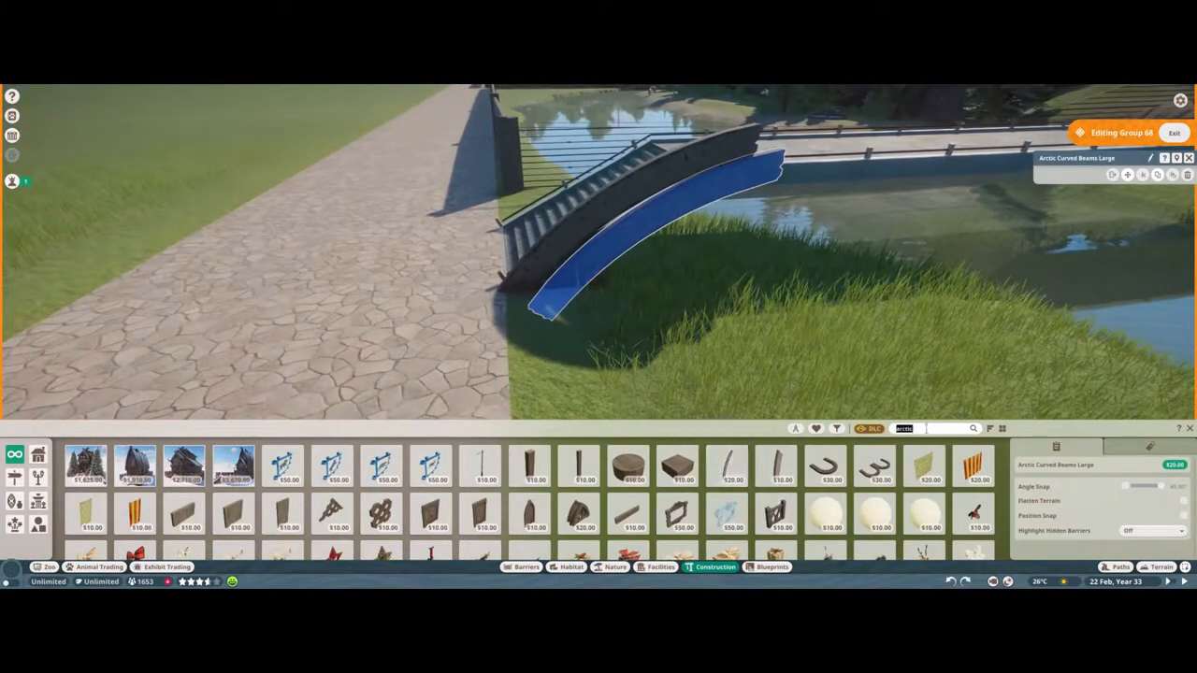
text(curve)
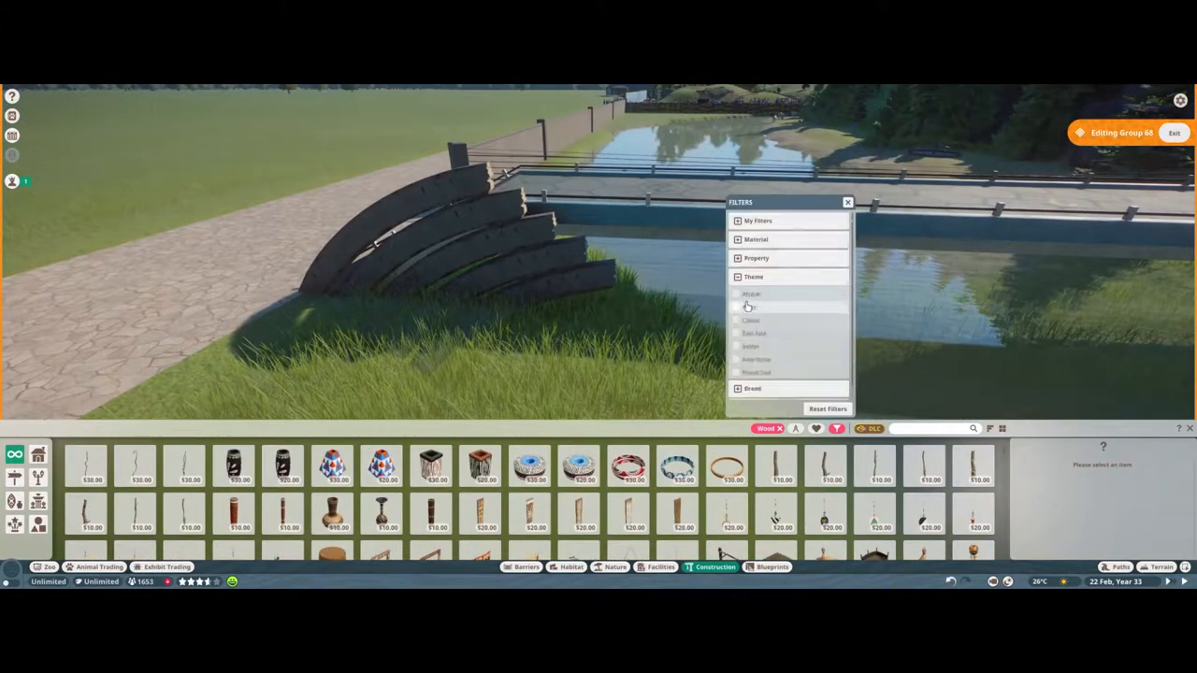
Step: Start the Paths tool to mark a square area at the bridge end by the gate
click(752, 294)
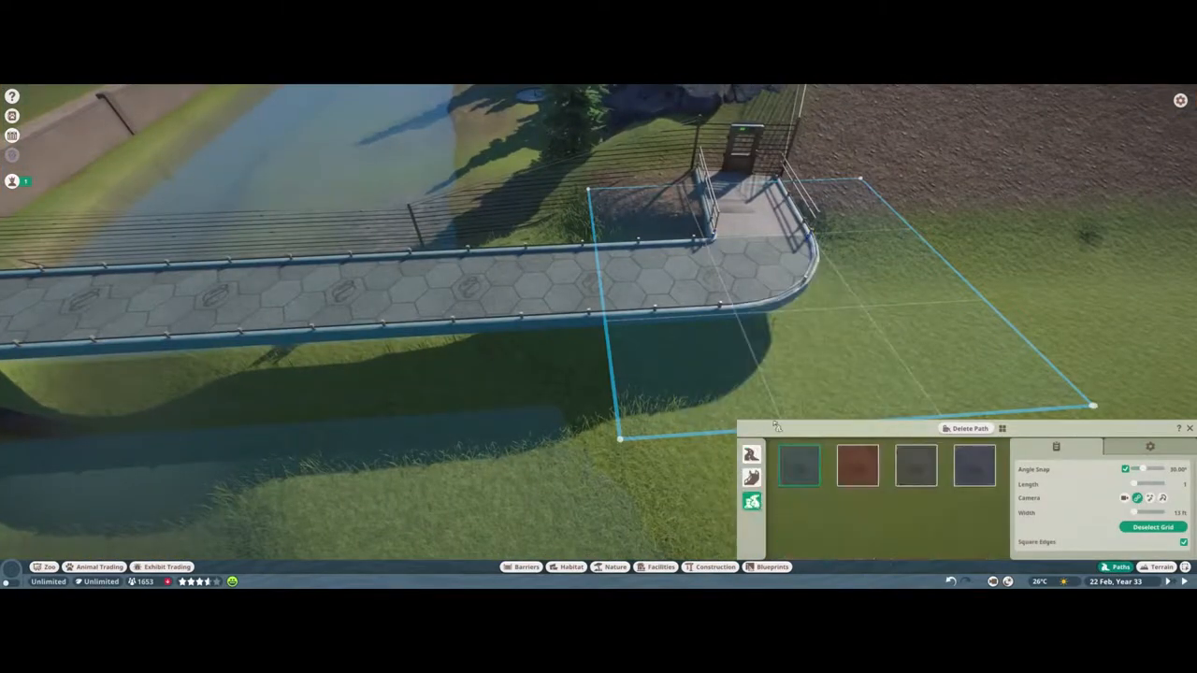
Step: Place a long wooden beam and angle it diagonally above the curved beam fan
click(1153, 527)
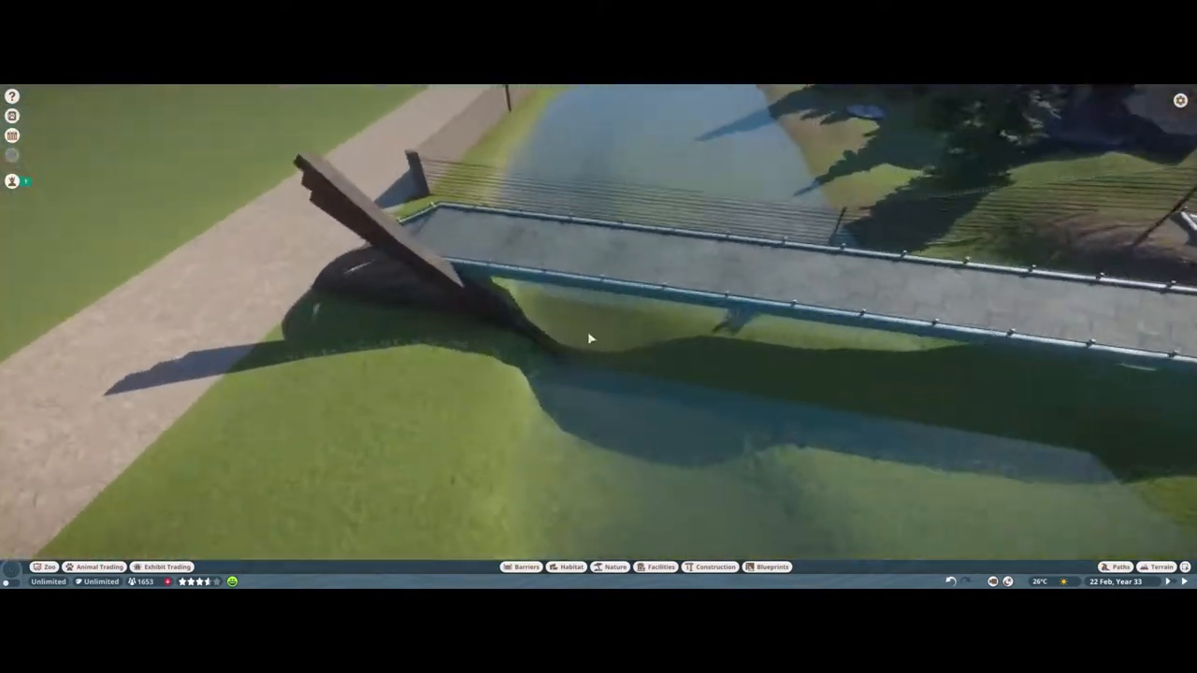
click(715, 566)
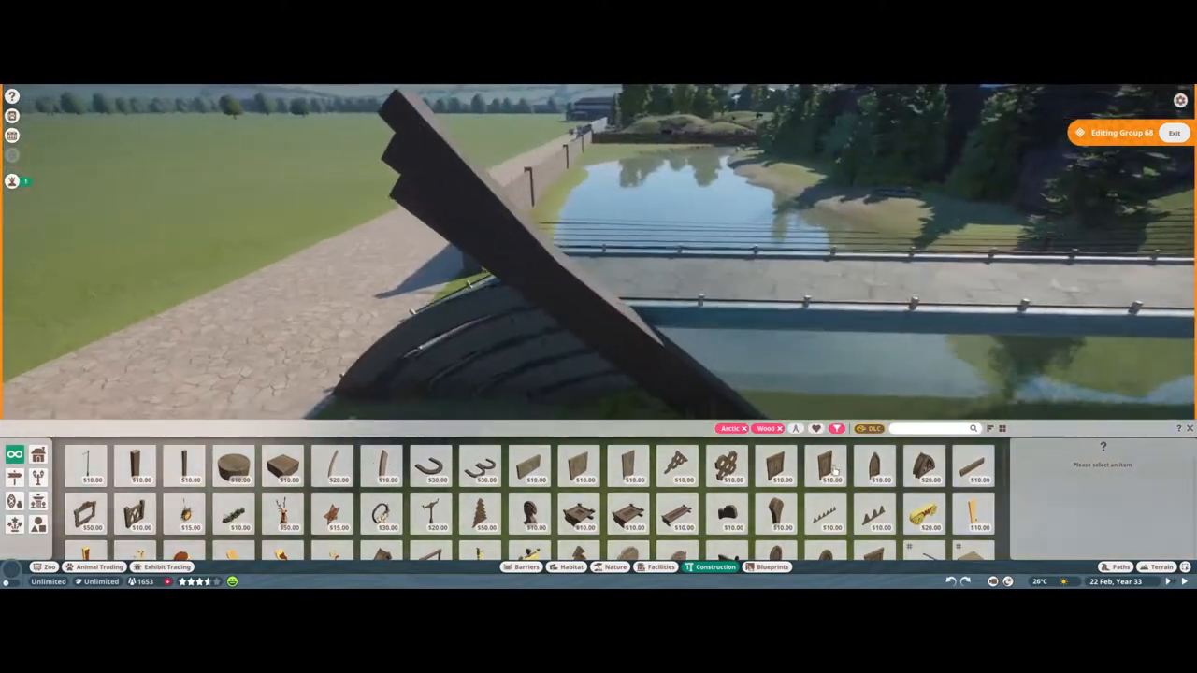
Step: Pick a beam piece to start the A-frame truss over the bridge
click(744, 428)
text(metal)
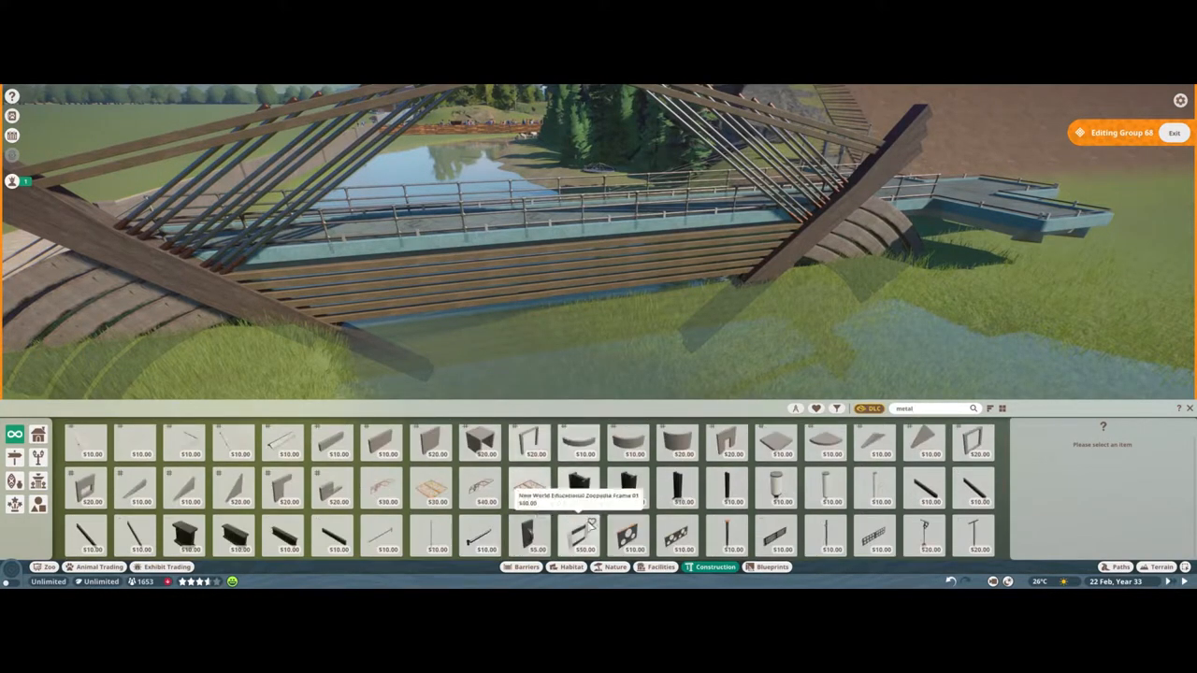
Step: Place a horizontal wooden plank along the bridge side beneath the railing
click(877, 479)
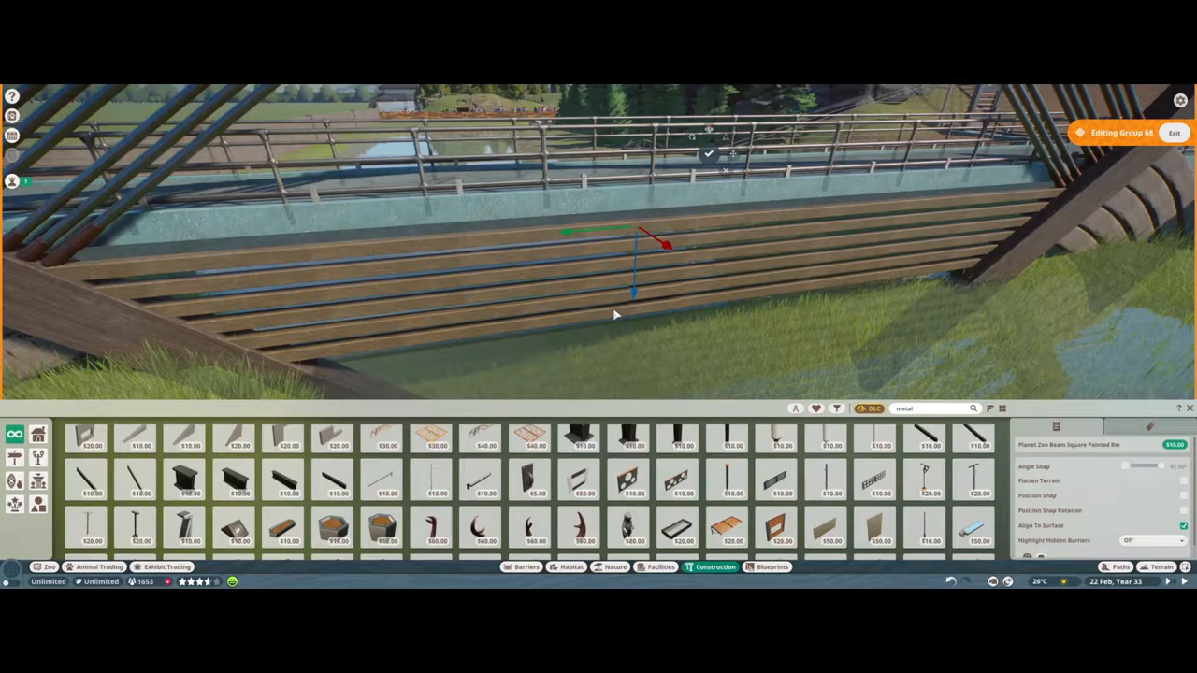
click(875, 479)
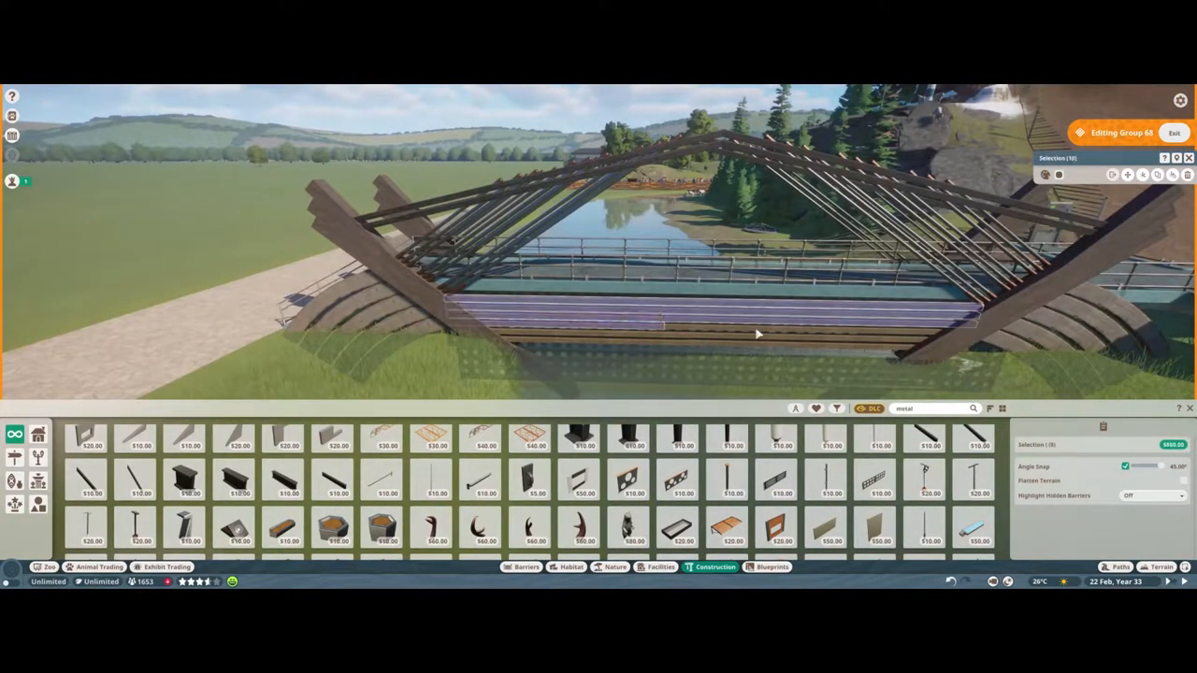
Step: Shift the view to the crowded stone path beside the stream
click(1059, 176)
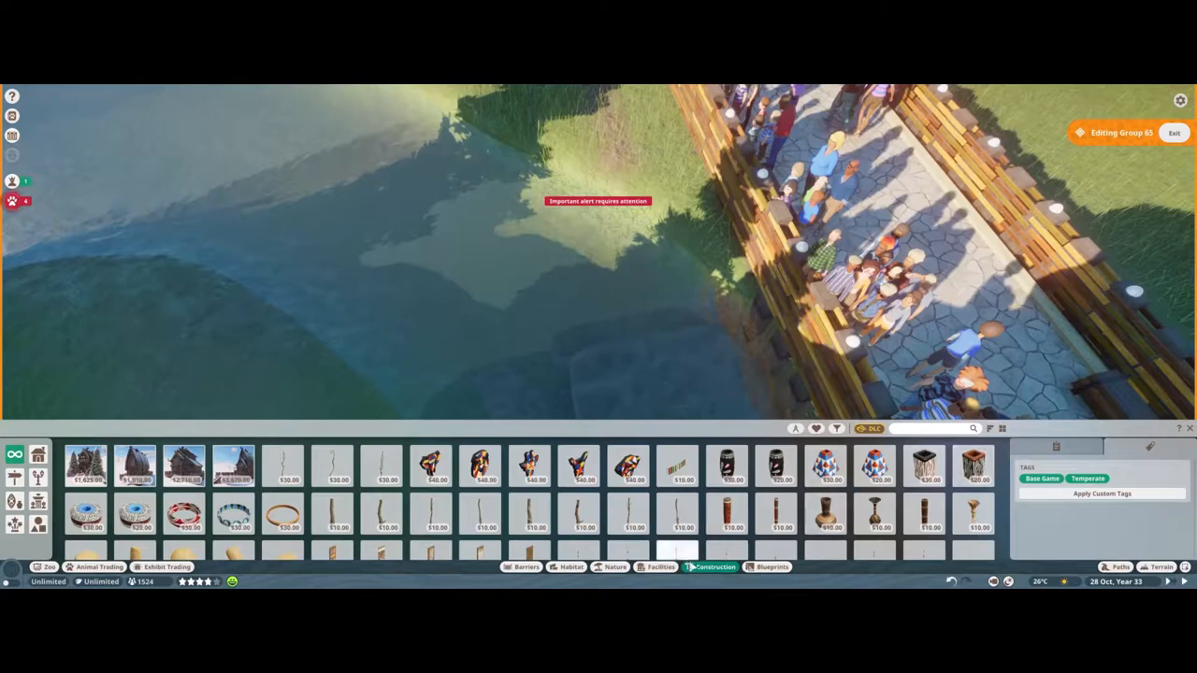
Step: Place temperate rocks and a large flat boulder beside the stream bank
click(614, 567)
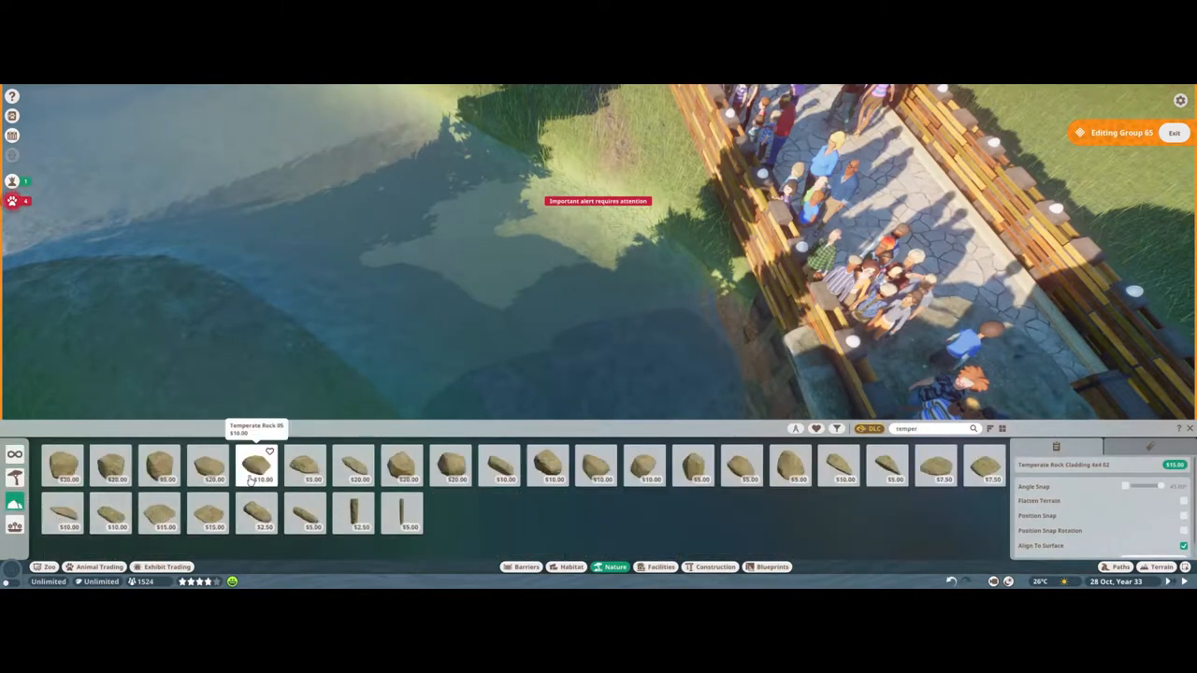
click(208, 465)
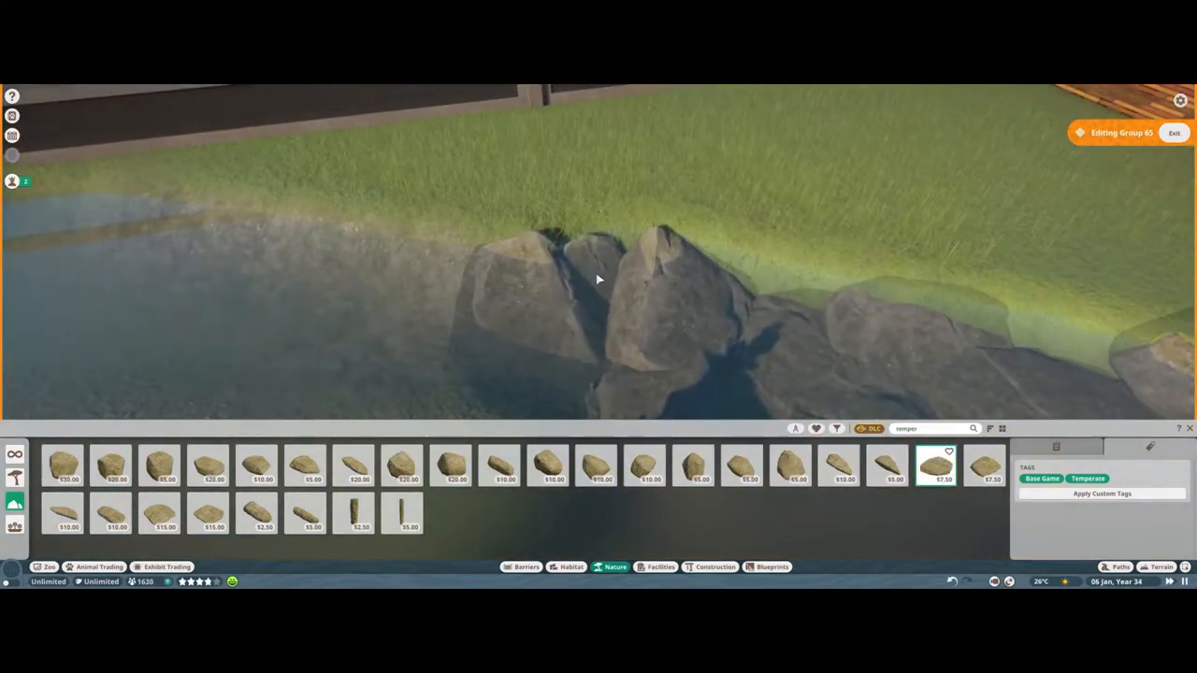
click(159, 465)
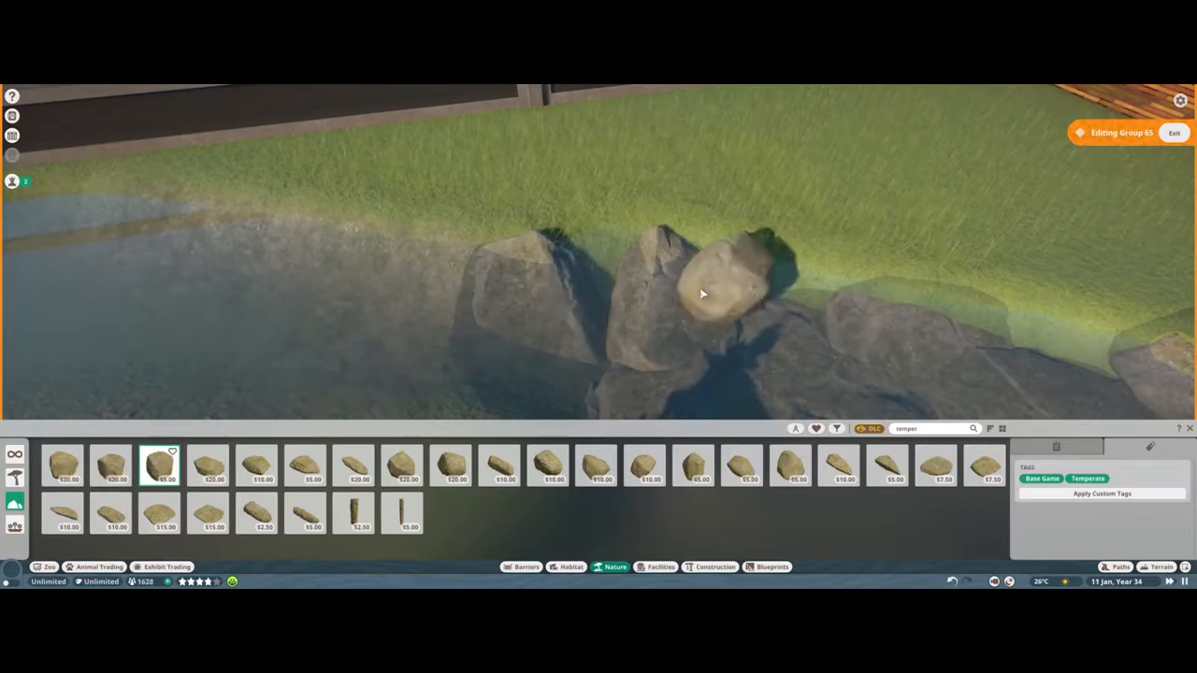
click(402, 466)
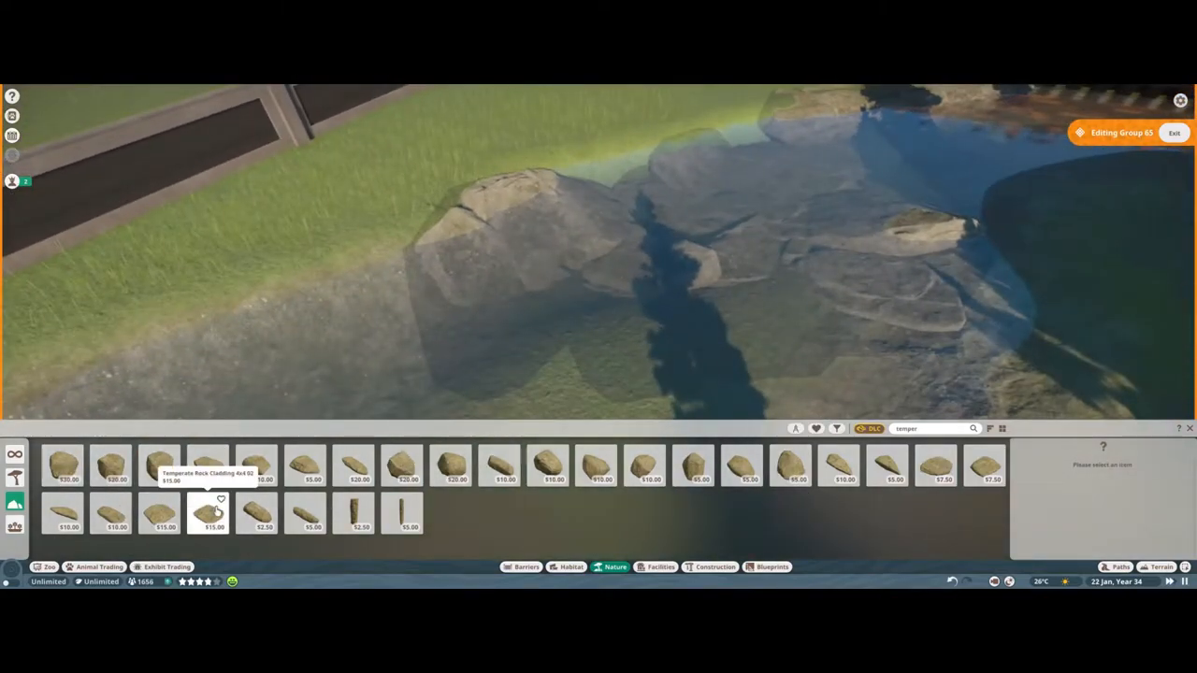
Step: Add several smaller temperate stones at the water's edge
click(935, 466)
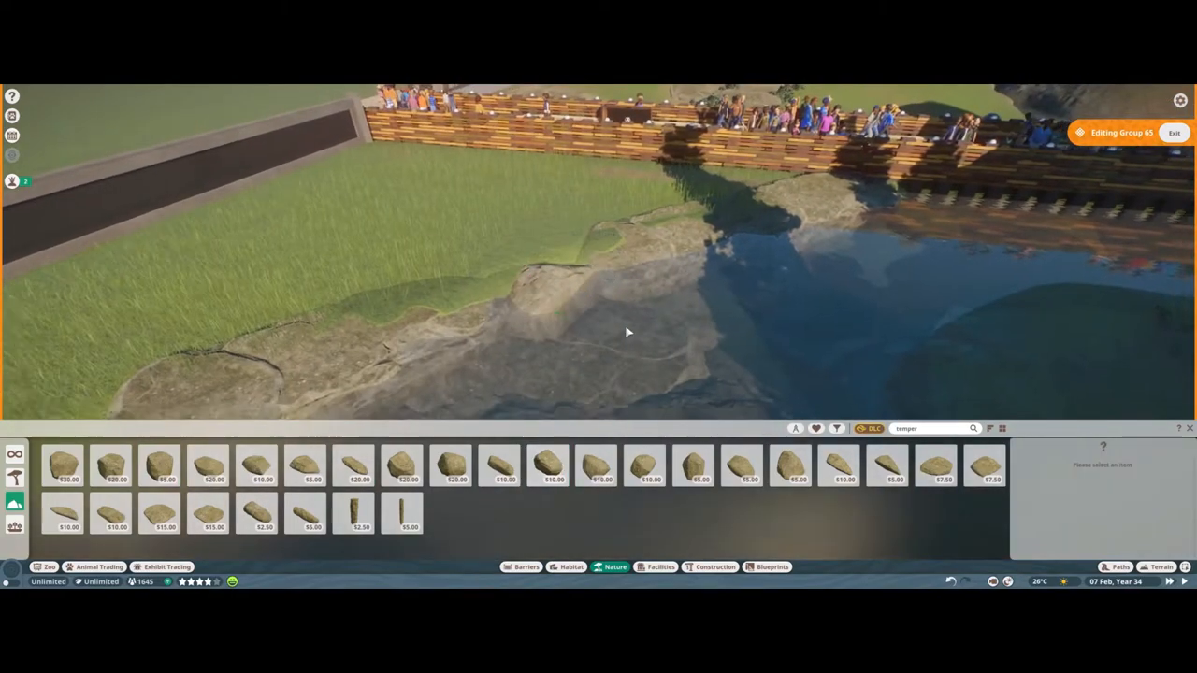
click(159, 515)
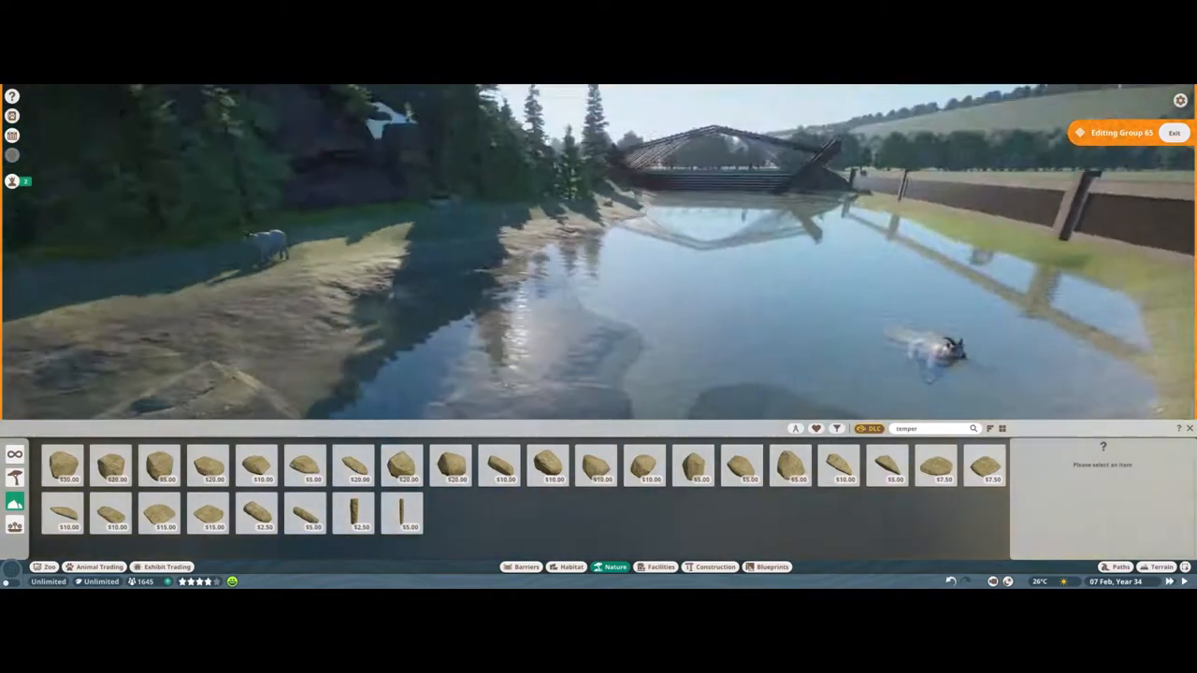
click(159, 464)
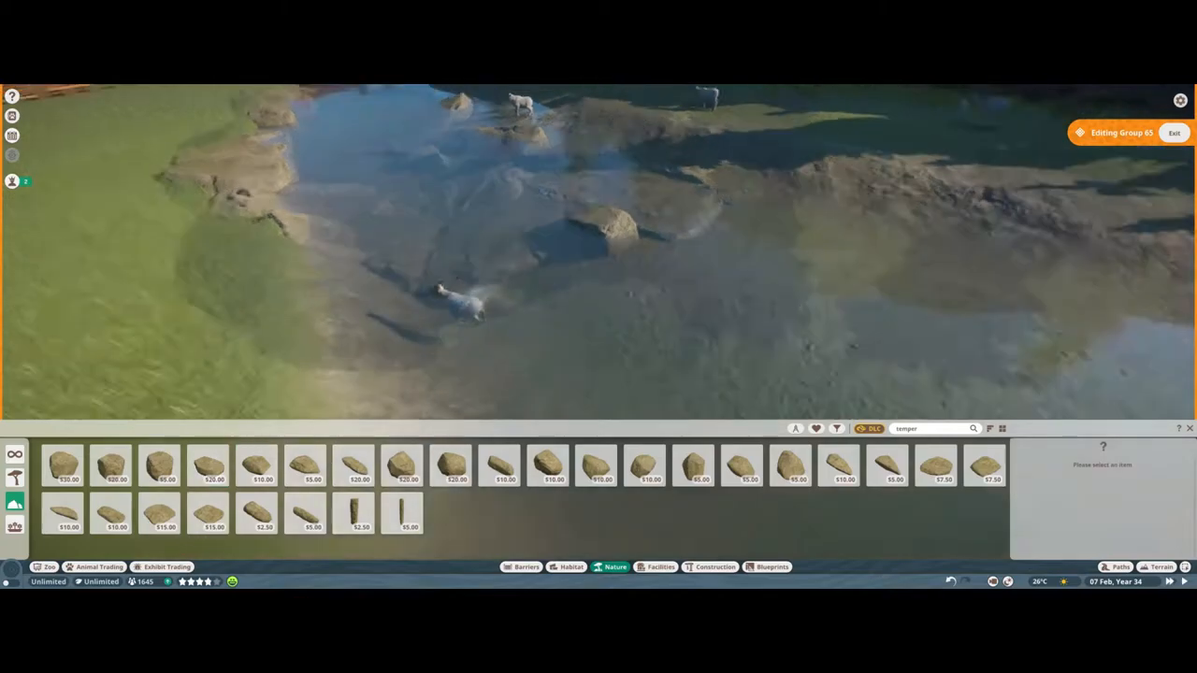
click(354, 466)
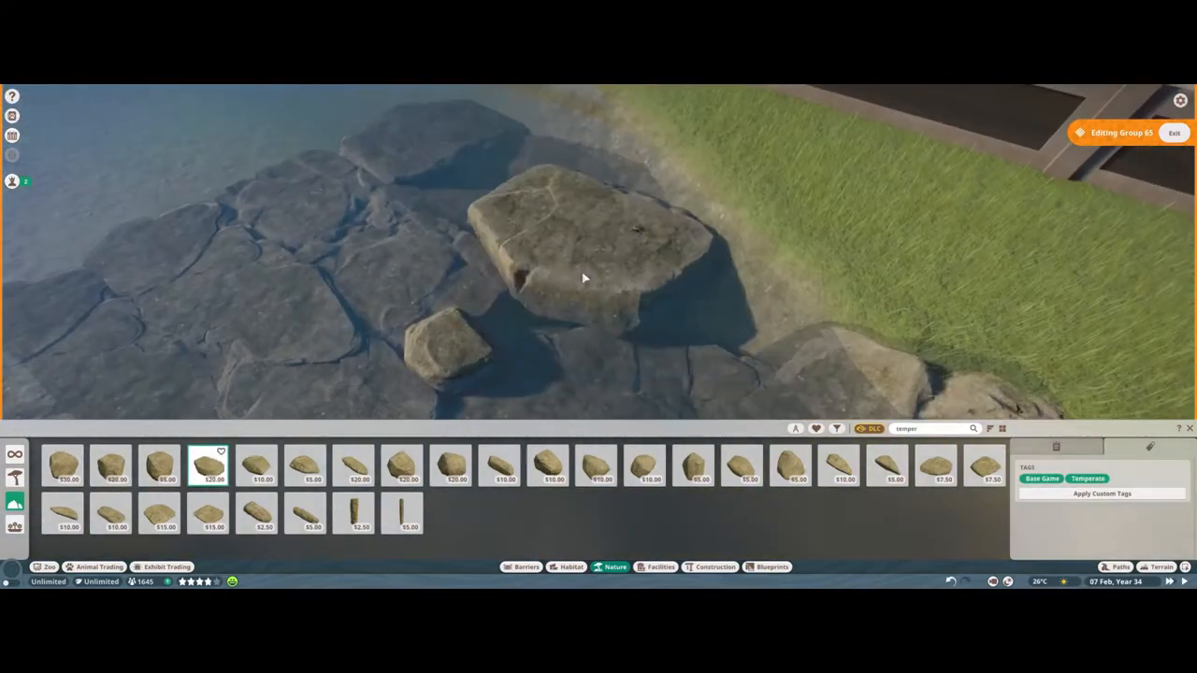
Step: Place boulders and smaller rocks along the stream edge by the guest walkway
click(546, 466)
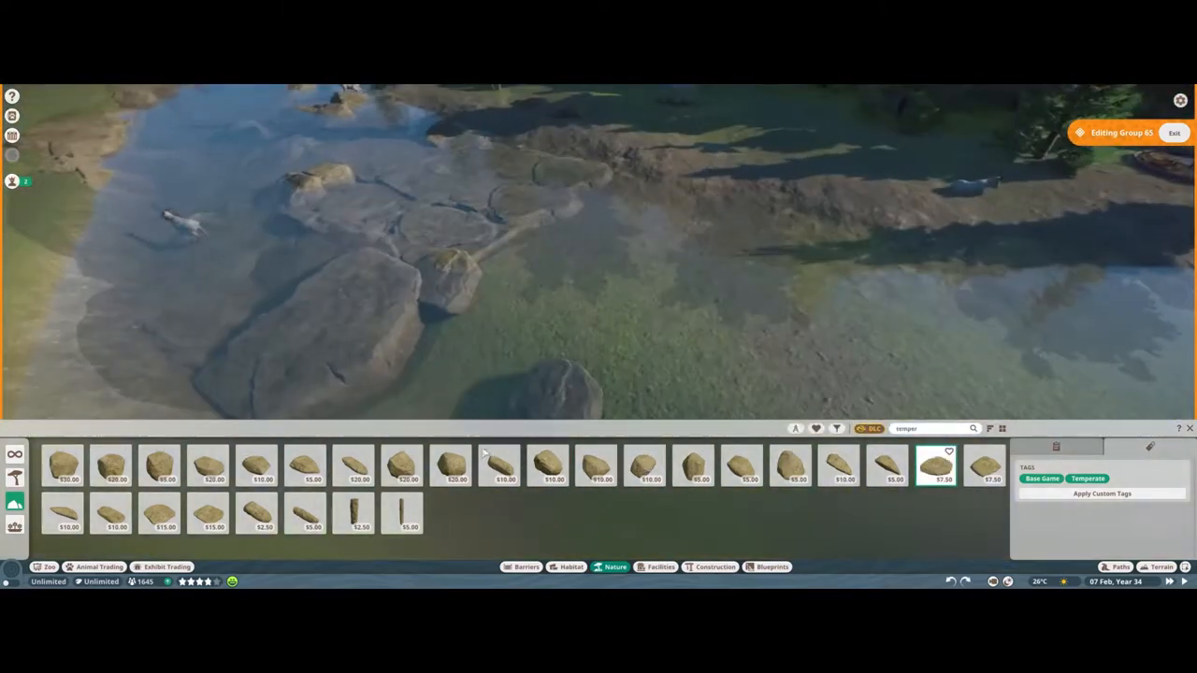
click(210, 512)
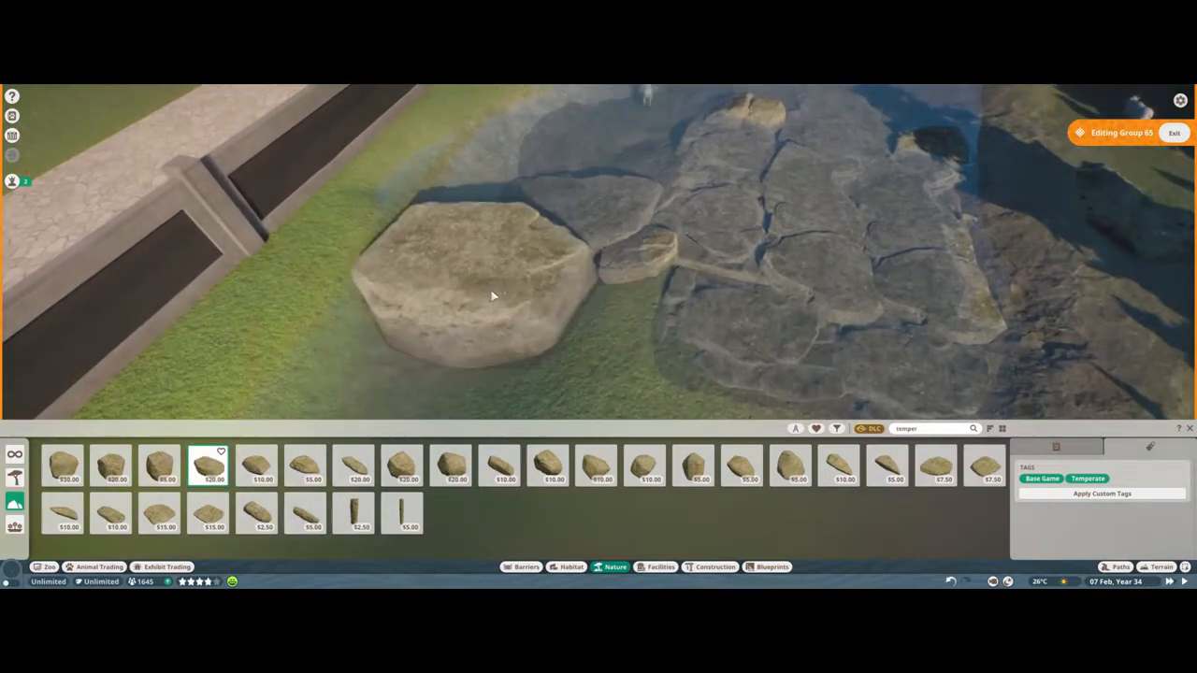
click(64, 466)
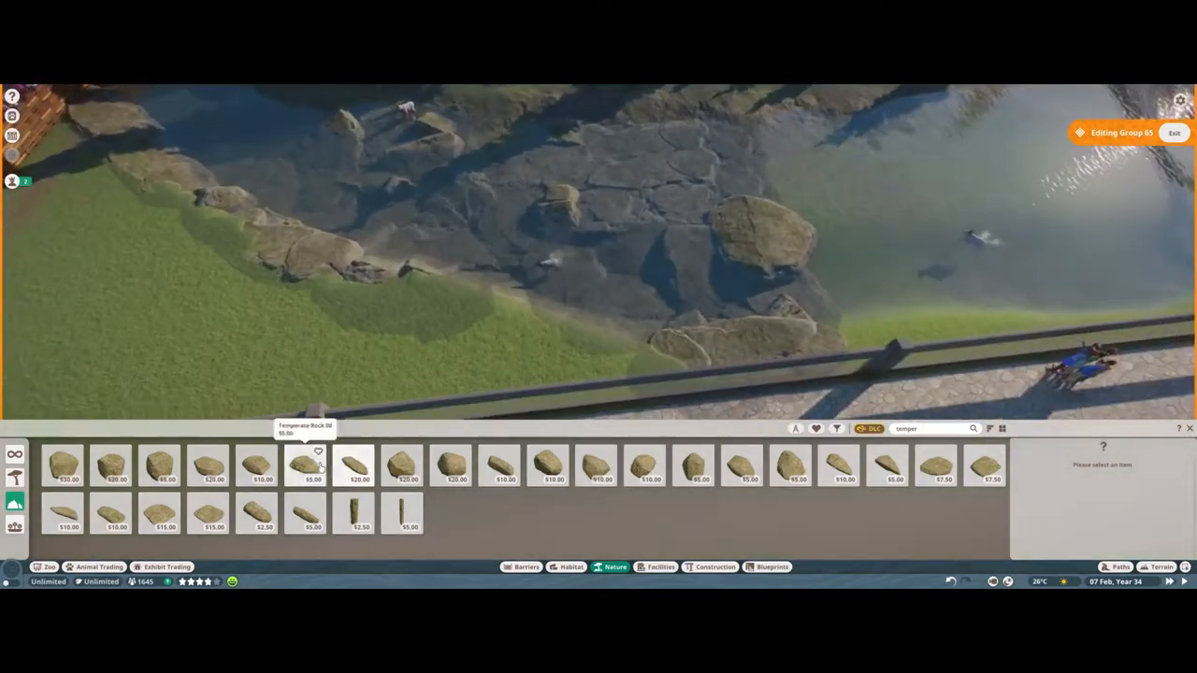
click(741, 466)
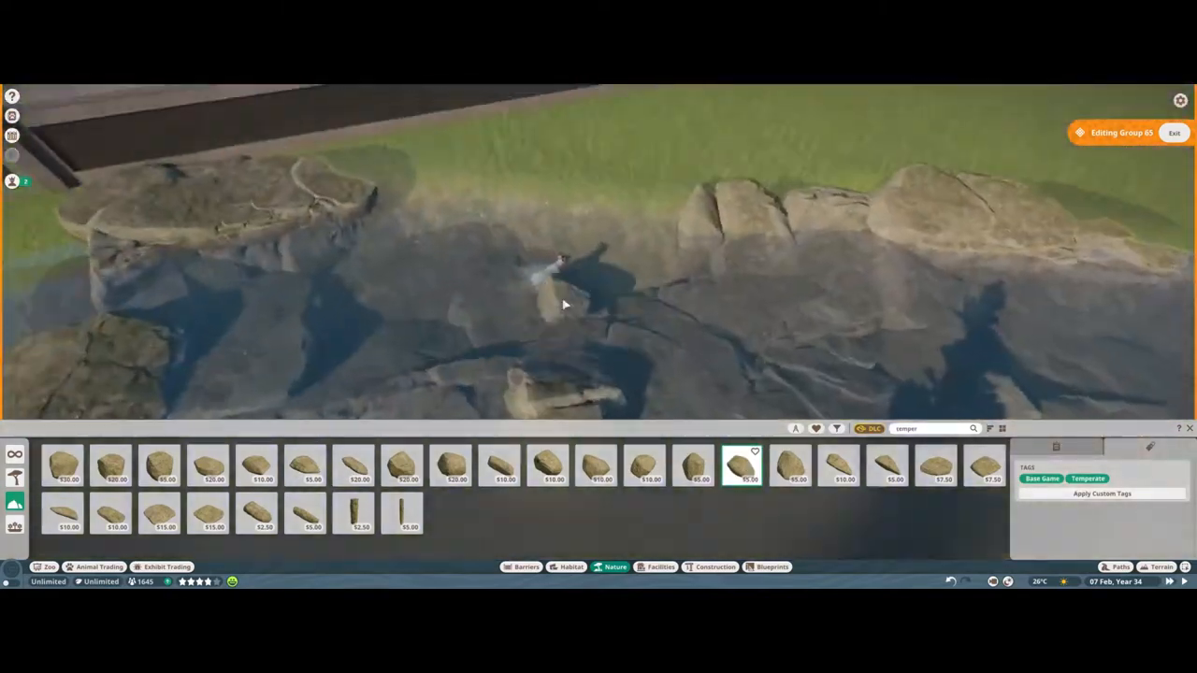
click(159, 466)
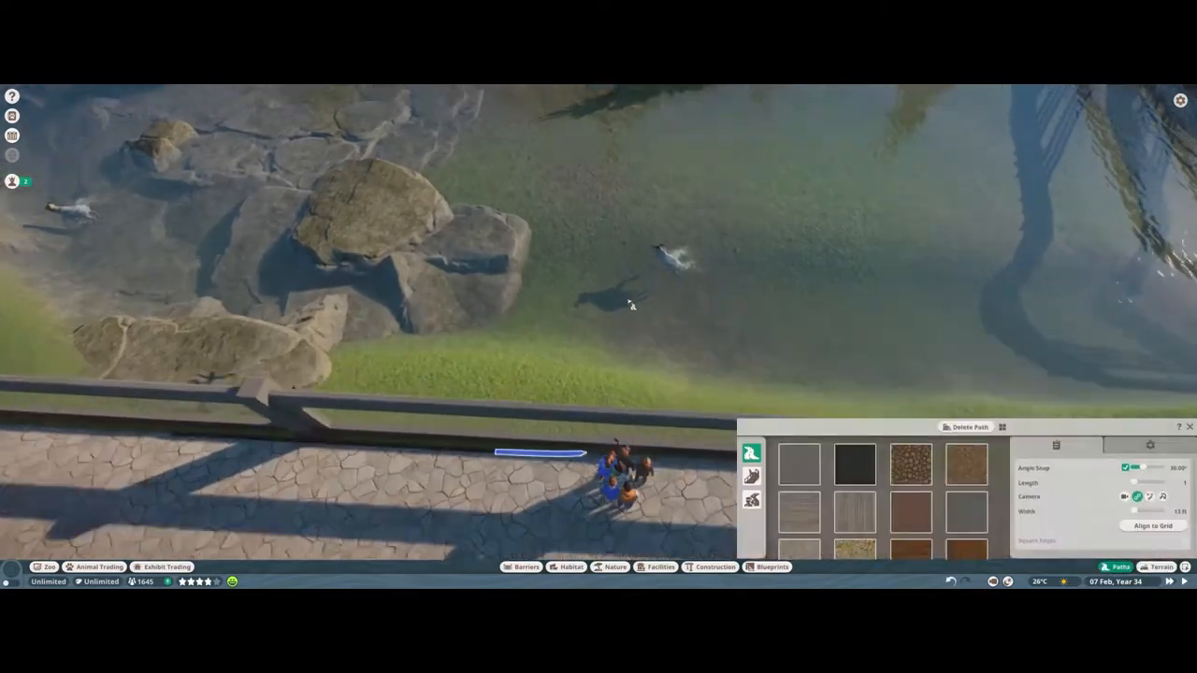
click(610, 567)
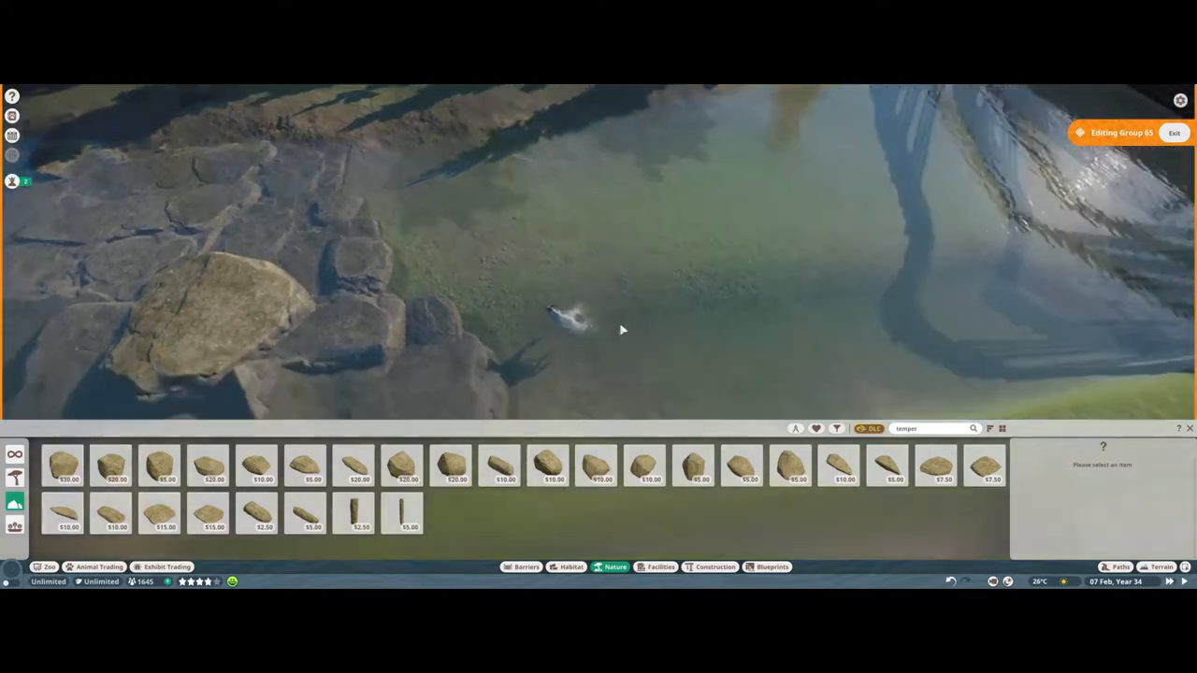
Step: Adjust the rock group by the barrier and add more boulders along its edge
click(741, 466)
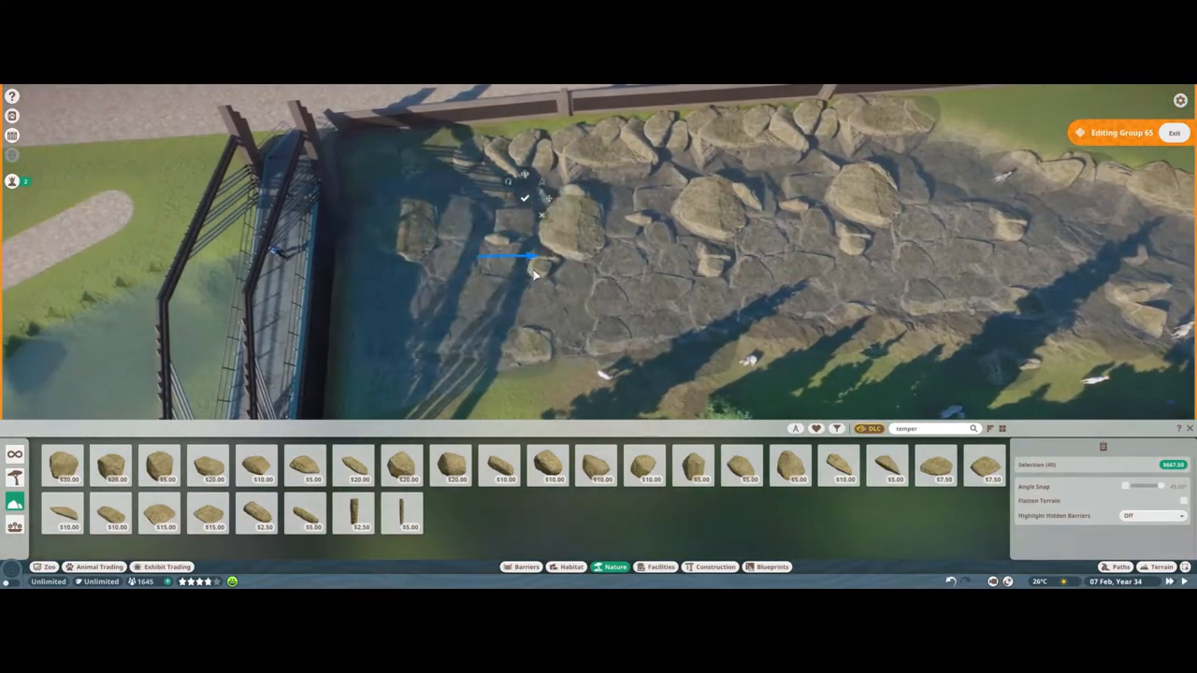
click(576, 233)
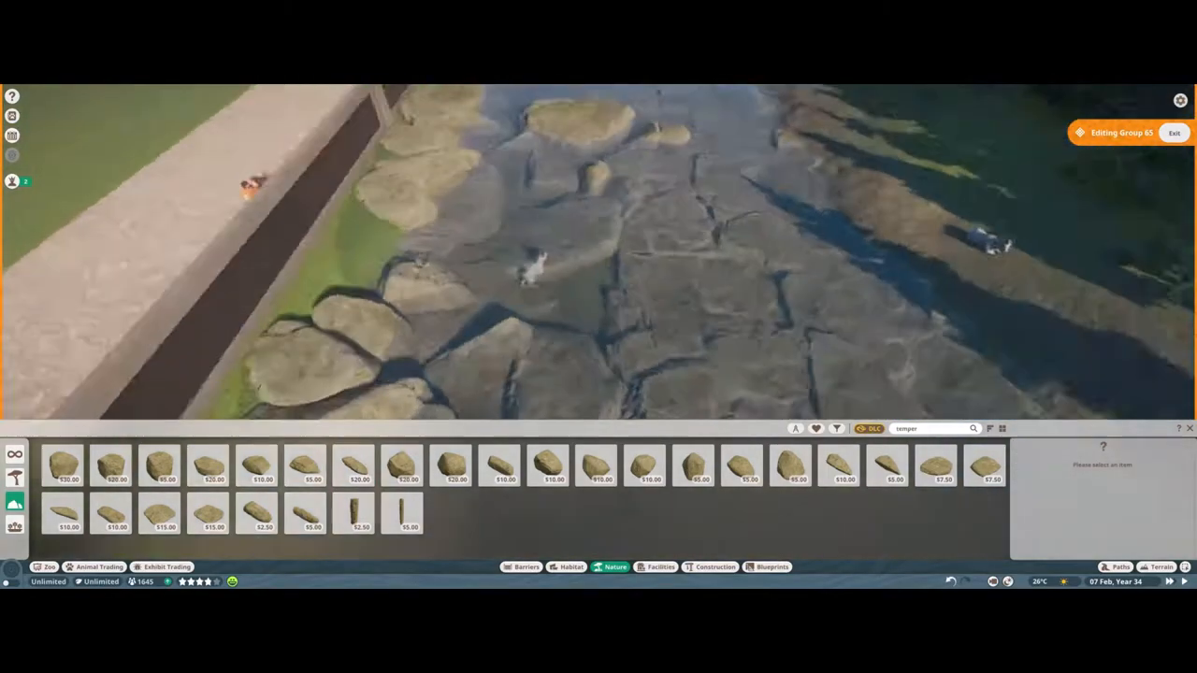
click(402, 464)
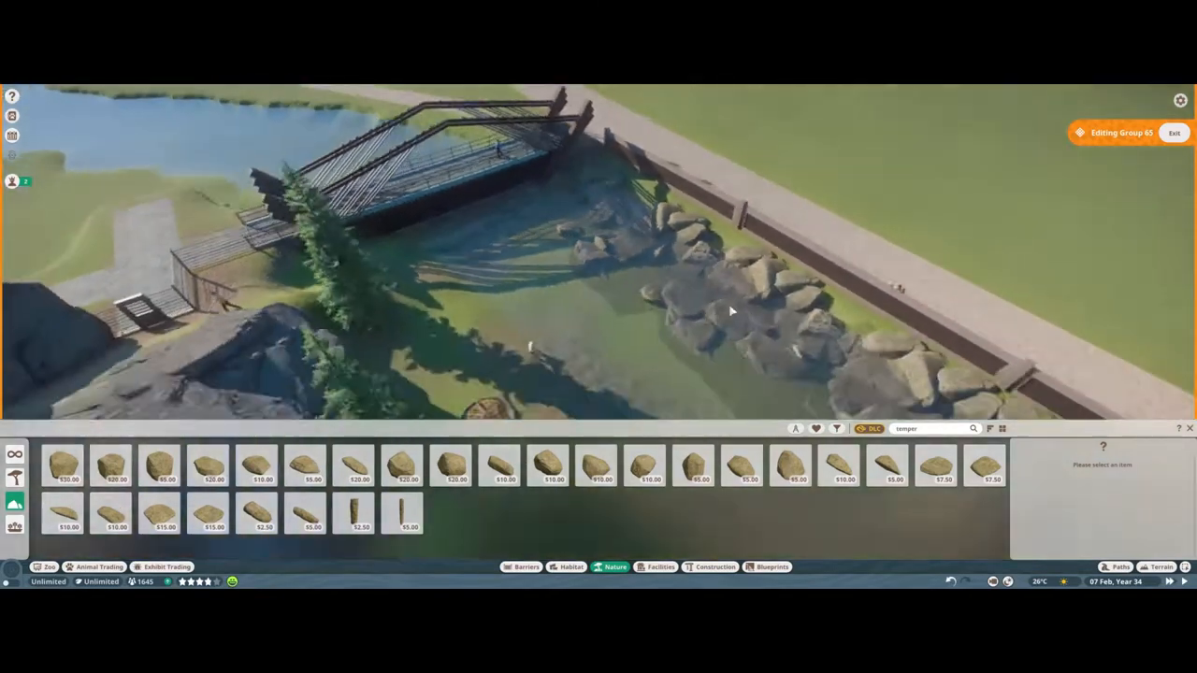
Step: Set a large boulder and a small rock on the grass beside the boardwalk
click(64, 466)
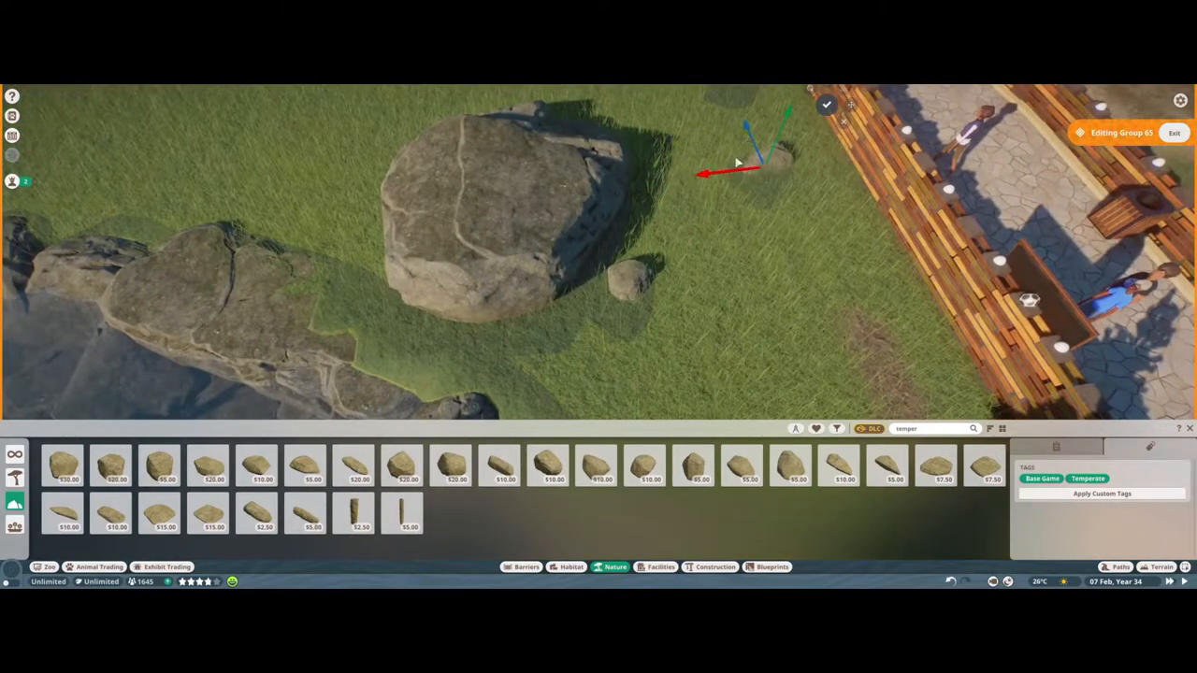
click(208, 465)
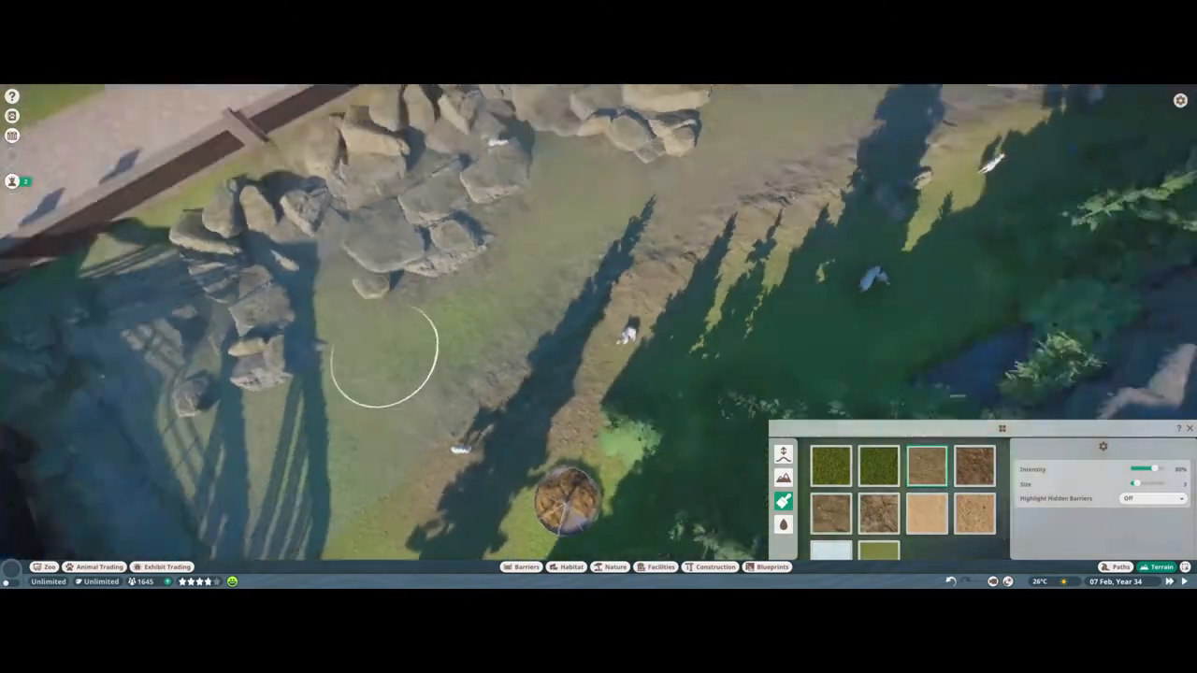
Step: Brush a grass/dirt terrain texture over the cave floor and pond edges
click(715, 567)
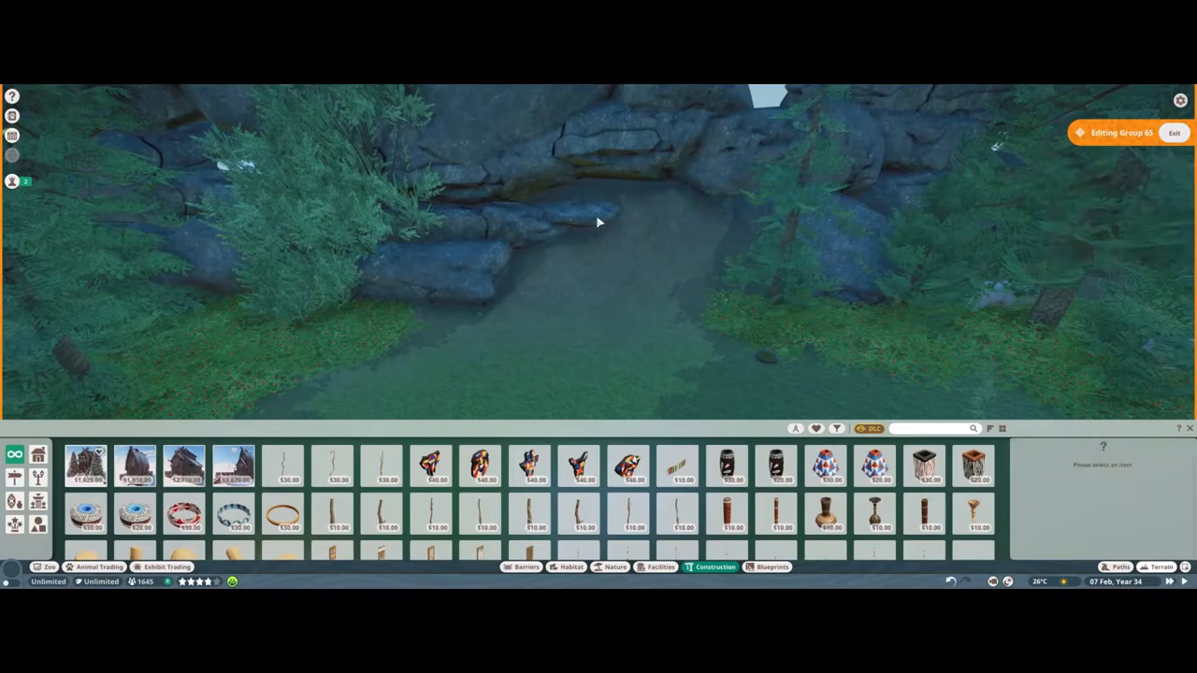
click(682, 168)
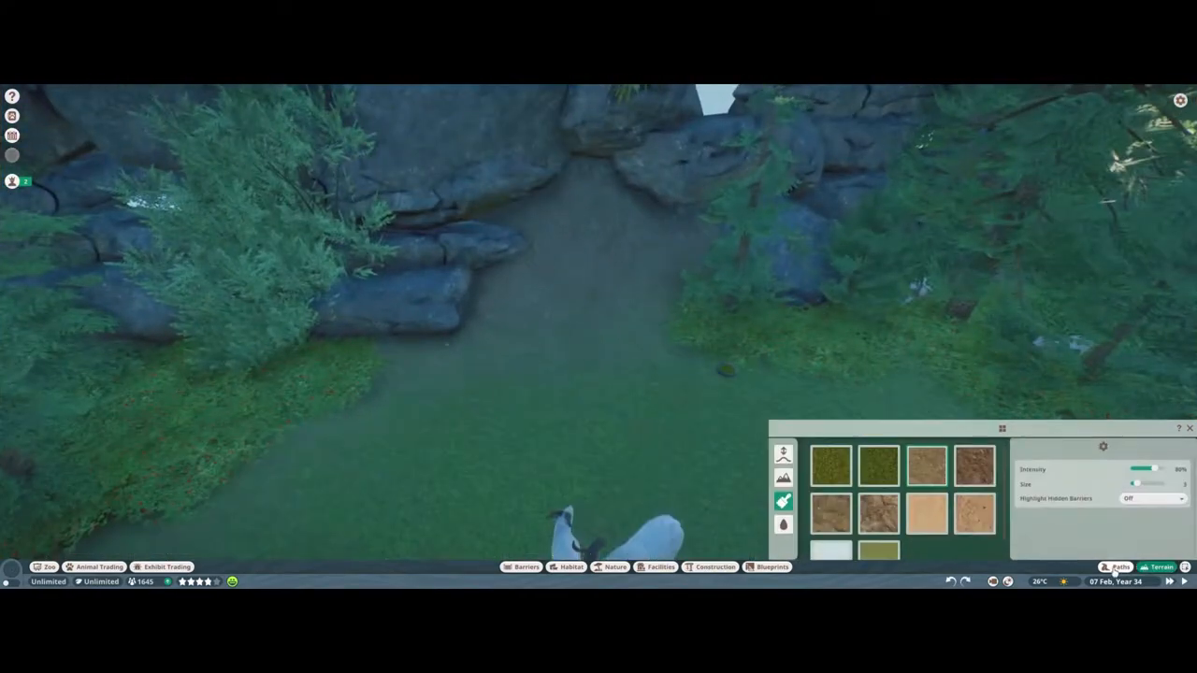
click(782, 456)
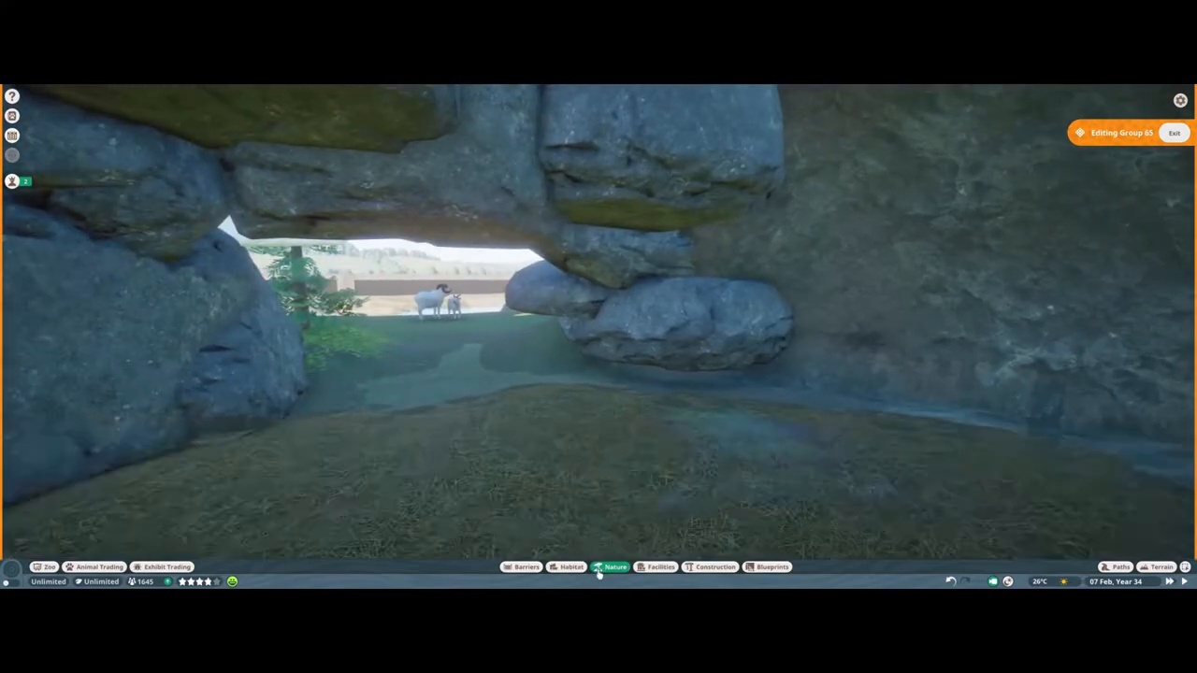
Step: Place several rock pieces from Nature > Rocks against the cave walls inside the edited group
click(613, 567)
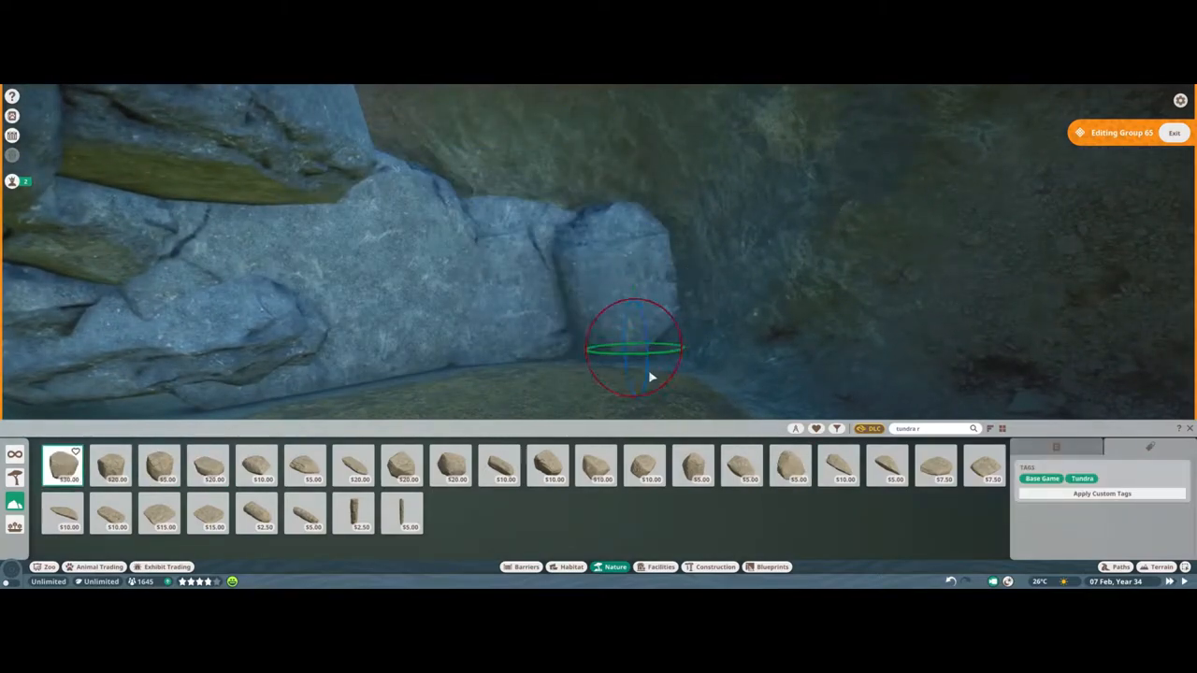
click(207, 513)
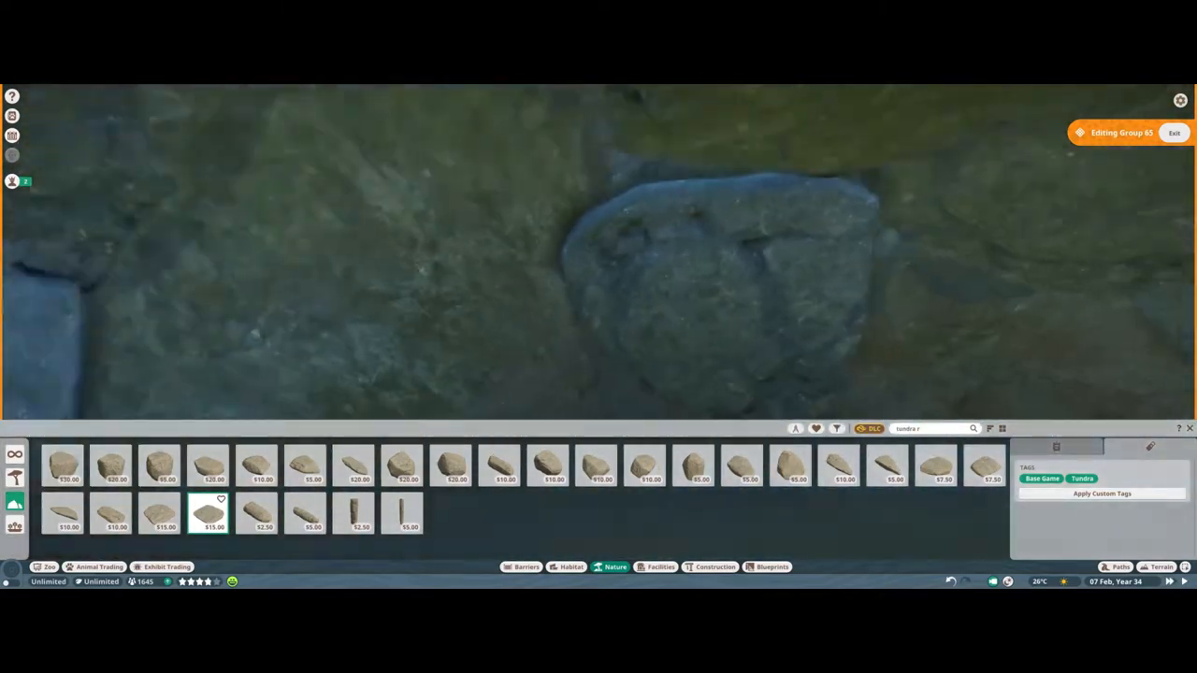
click(354, 466)
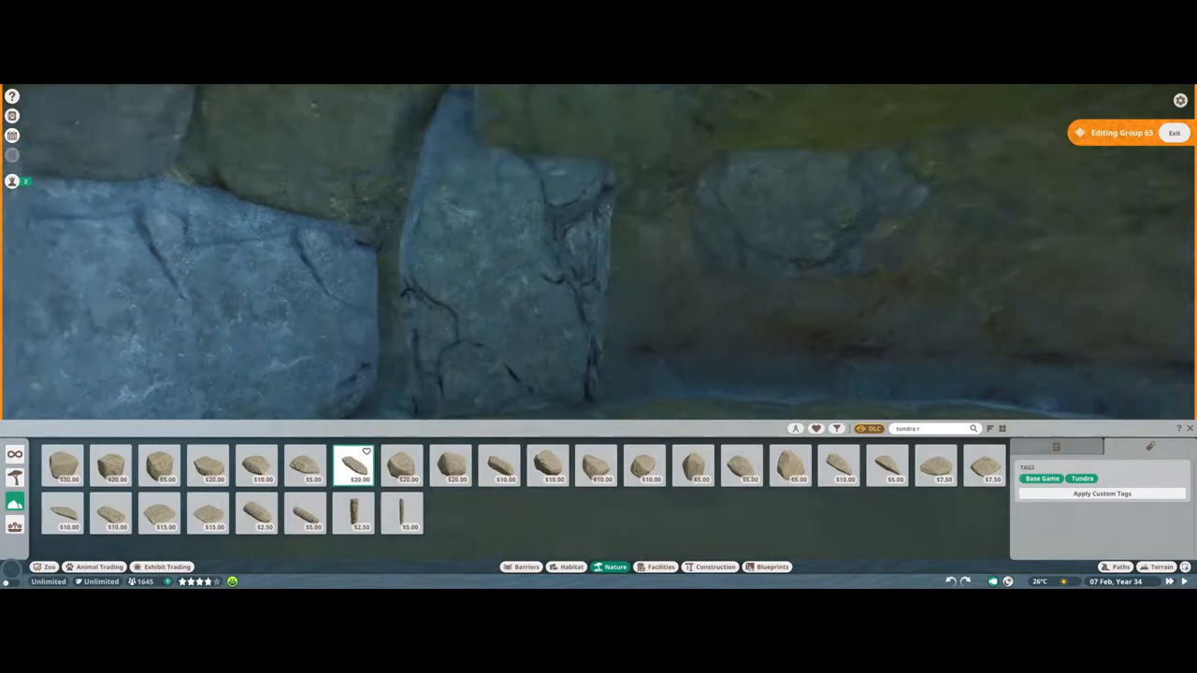
click(655, 285)
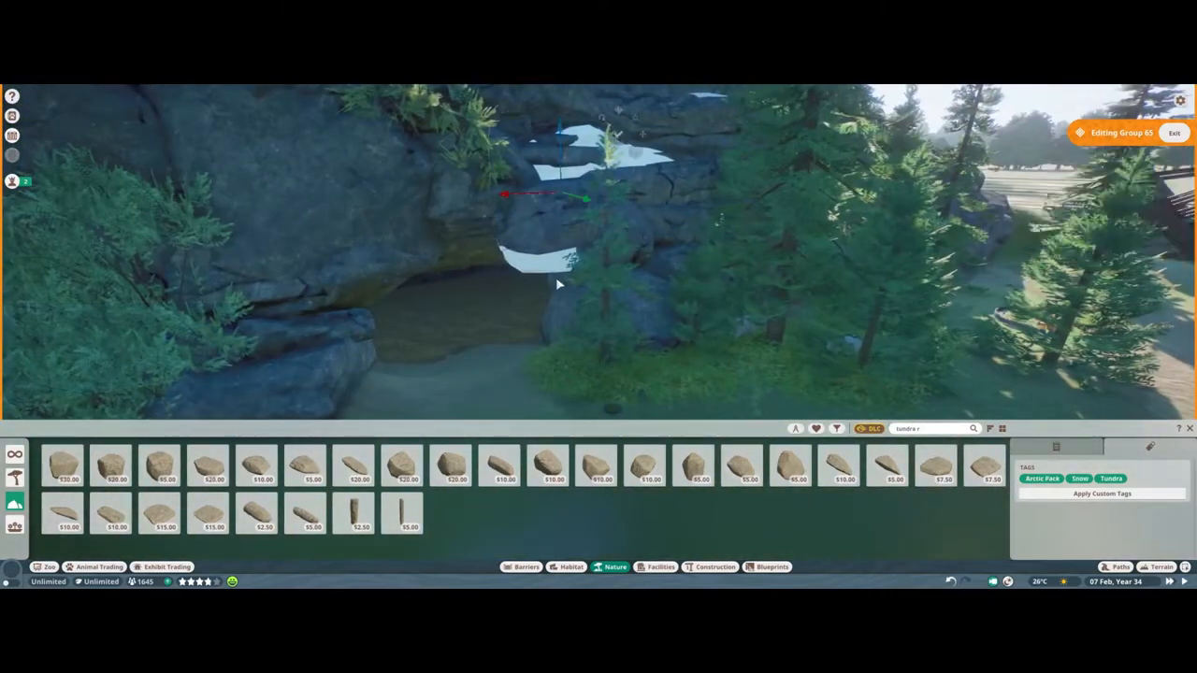
key(shift+tab)
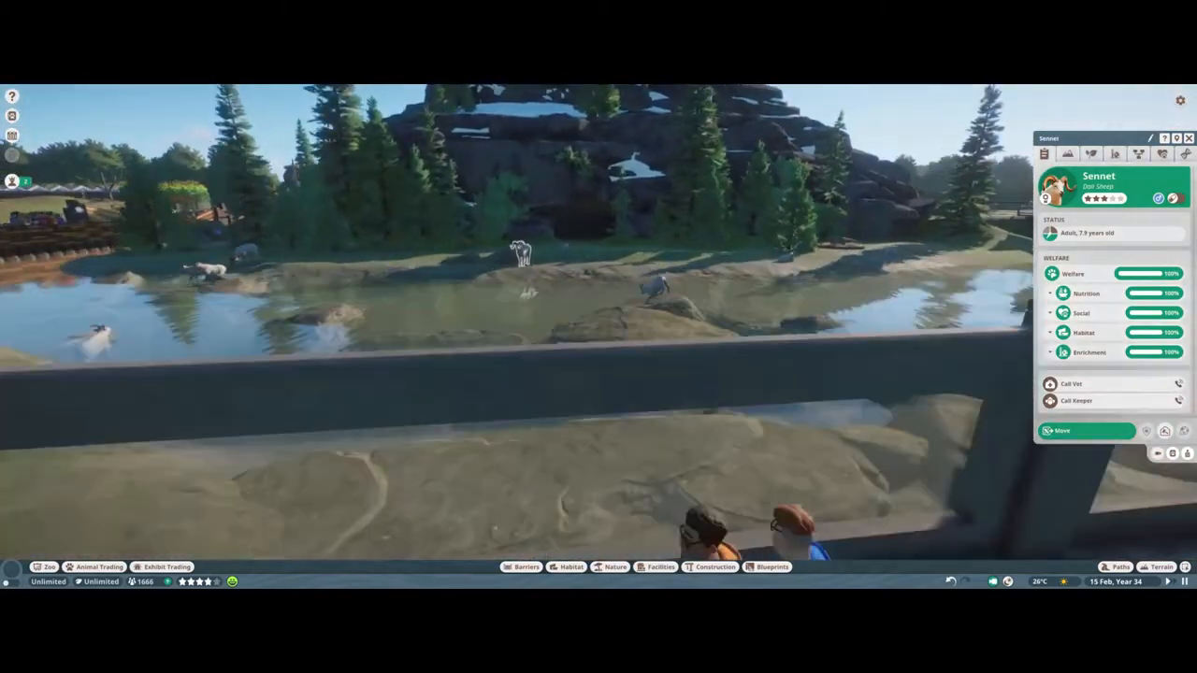
Step: Select a Dall sheep to review its welfare panel and the animal alerts
click(715, 567)
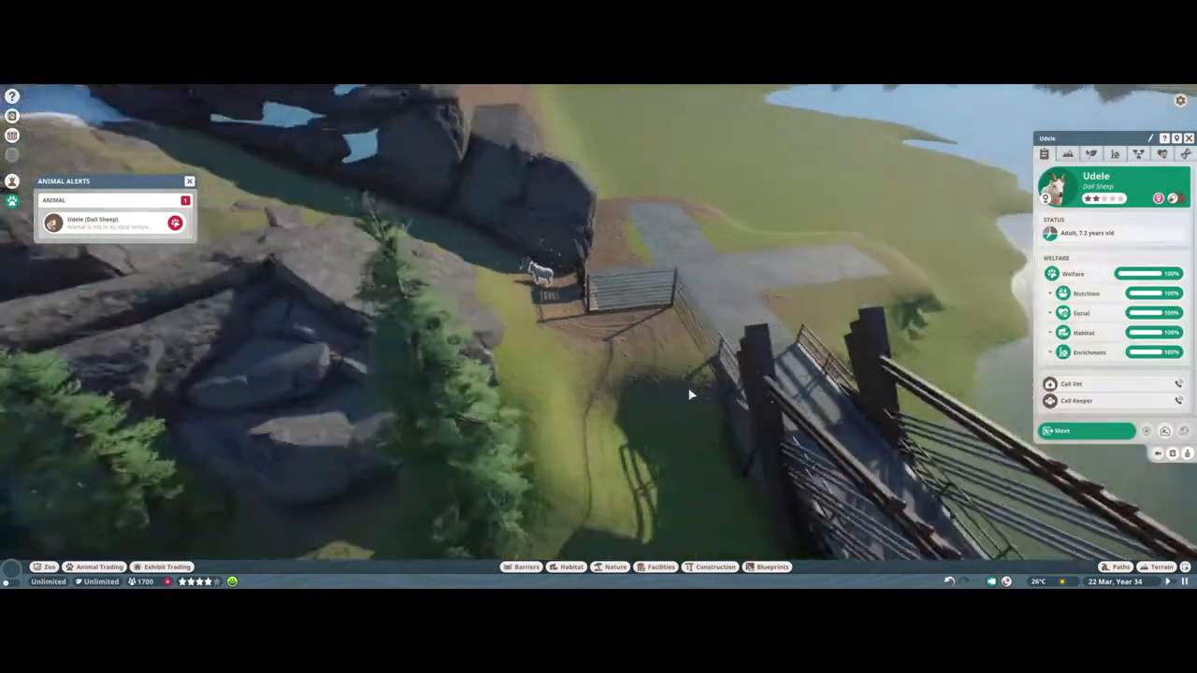
Step: Dismiss the animal alert and view the finished exhibit with its rocky stream
click(571, 566)
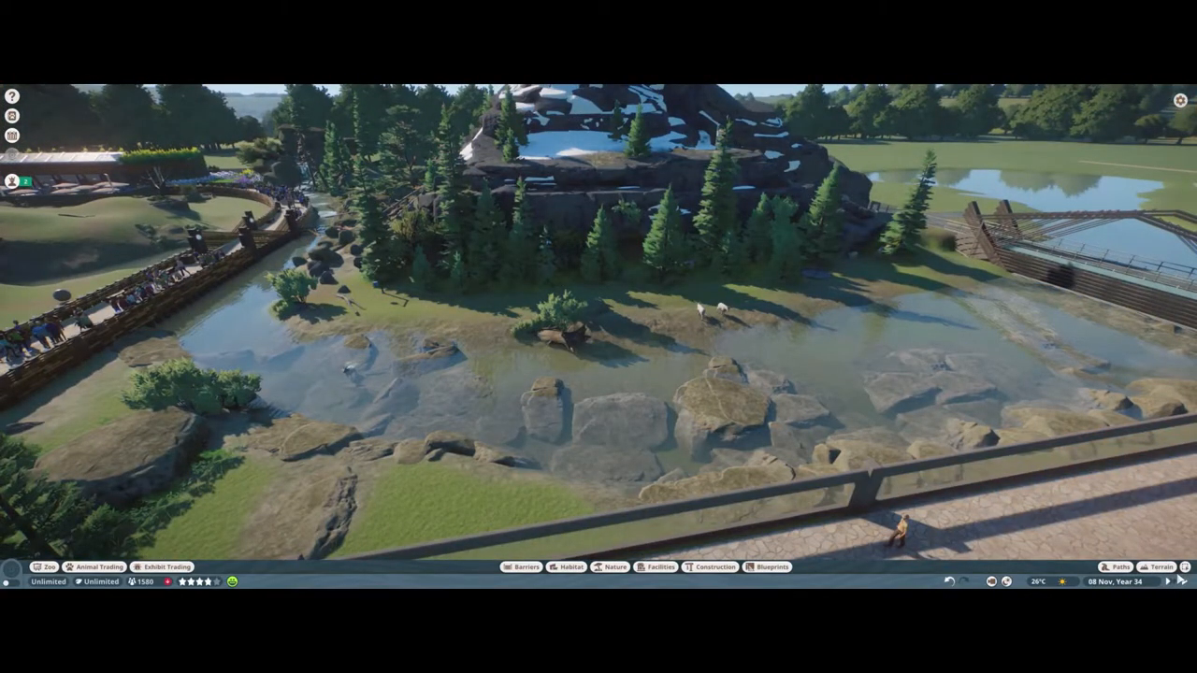
Step: Switch to Terrain sculpting and select the Lower brush over the grassy slope by the gate
click(715, 567)
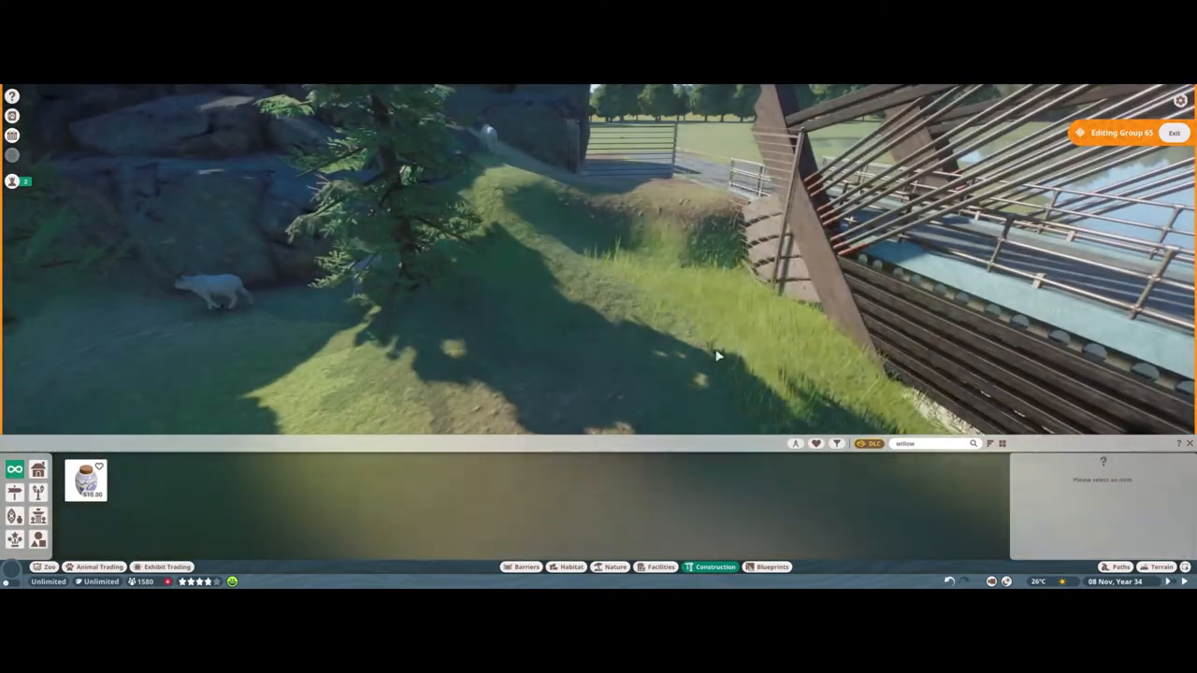
click(1159, 567)
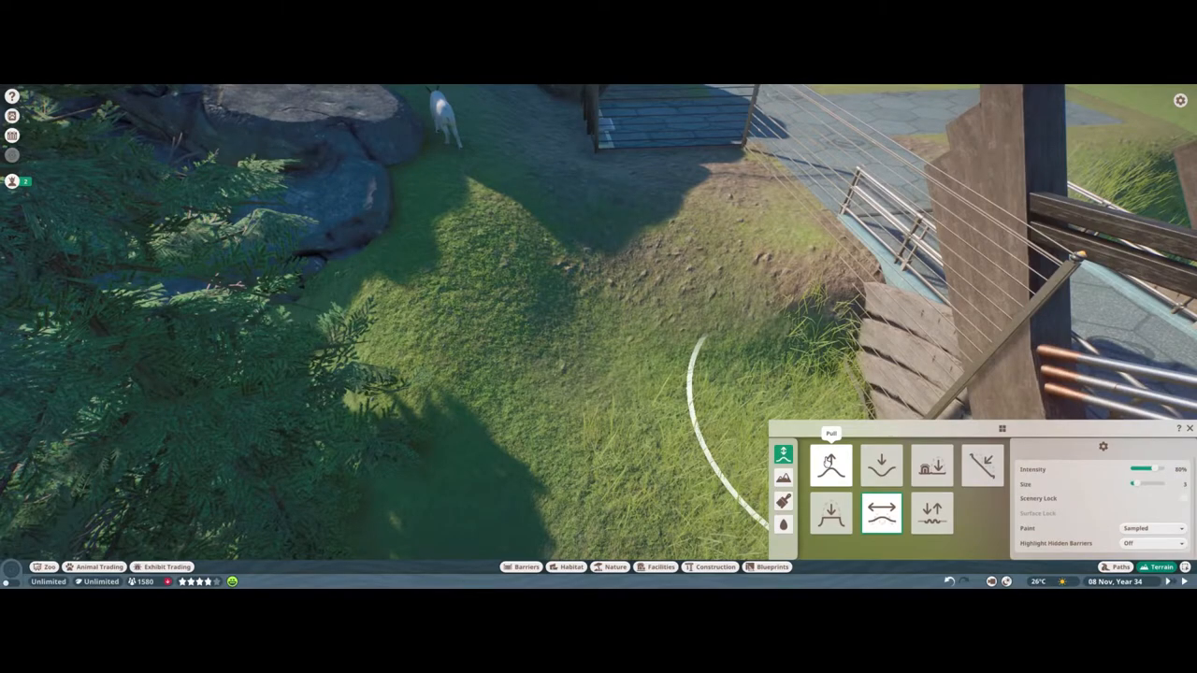
click(879, 465)
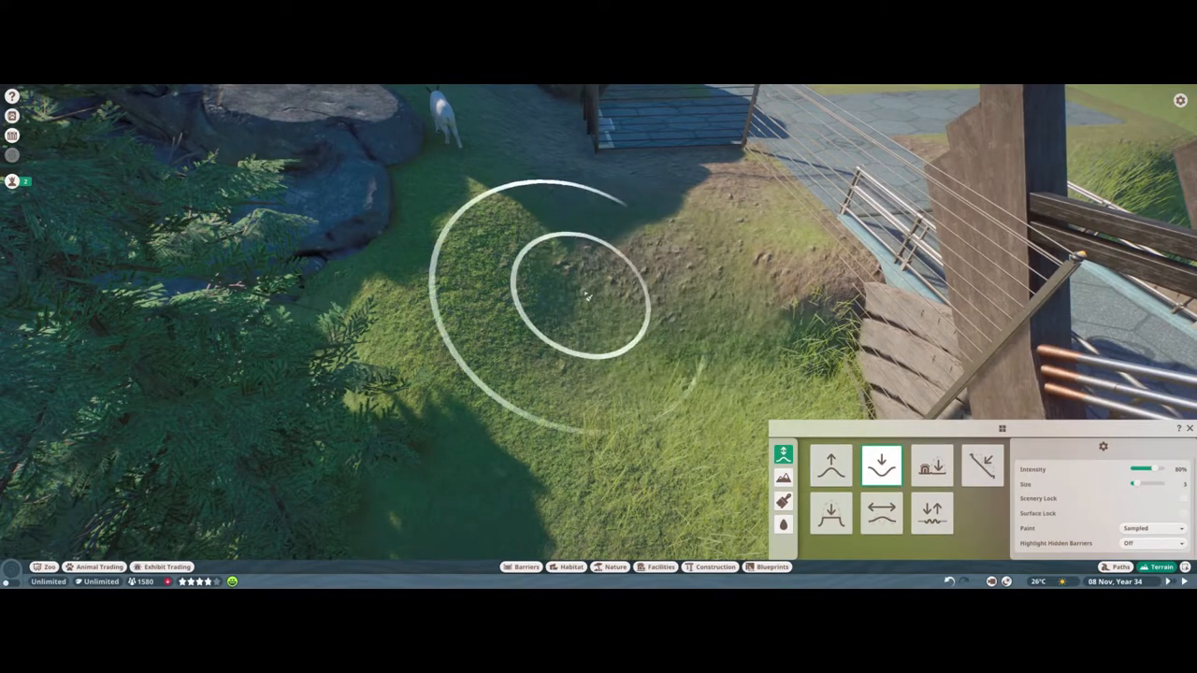